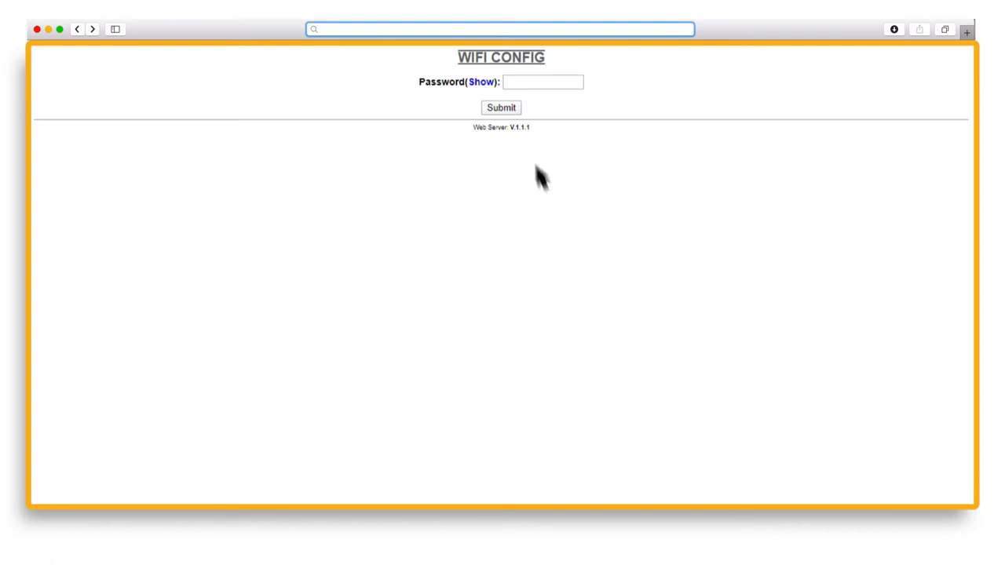
Log in with the clock password and go to Network Settings
text(60)
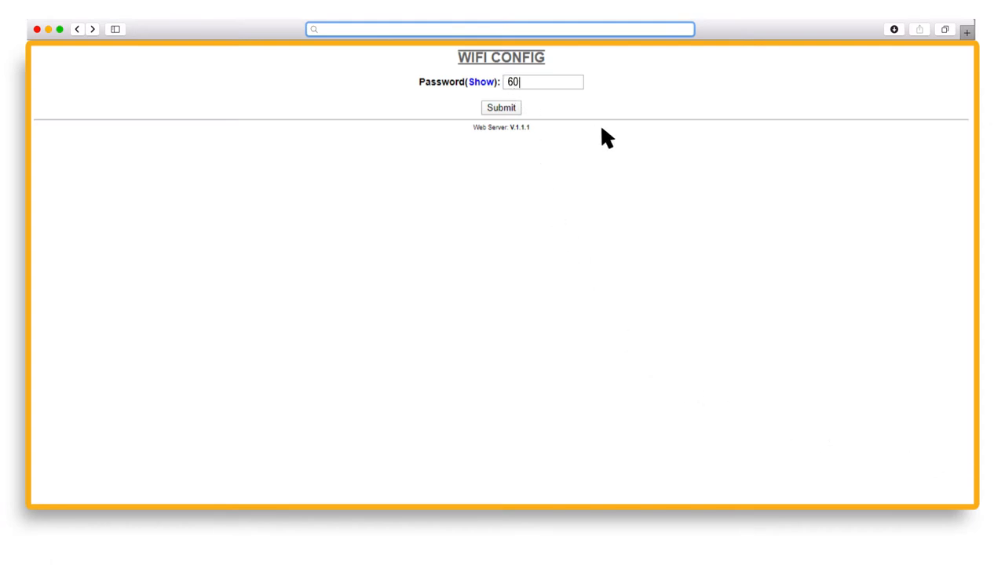
click(501, 106)
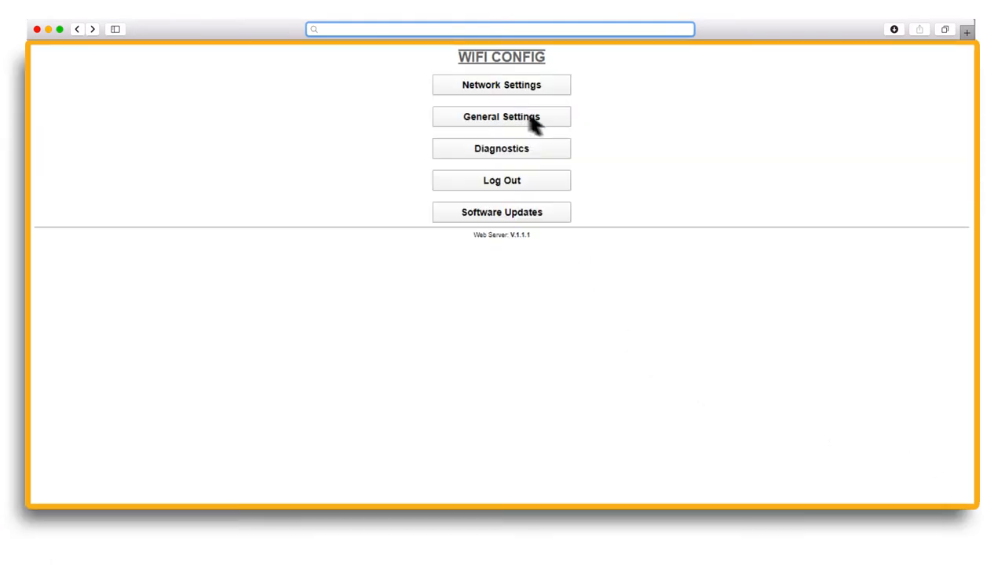
mouse_move(620, 124)
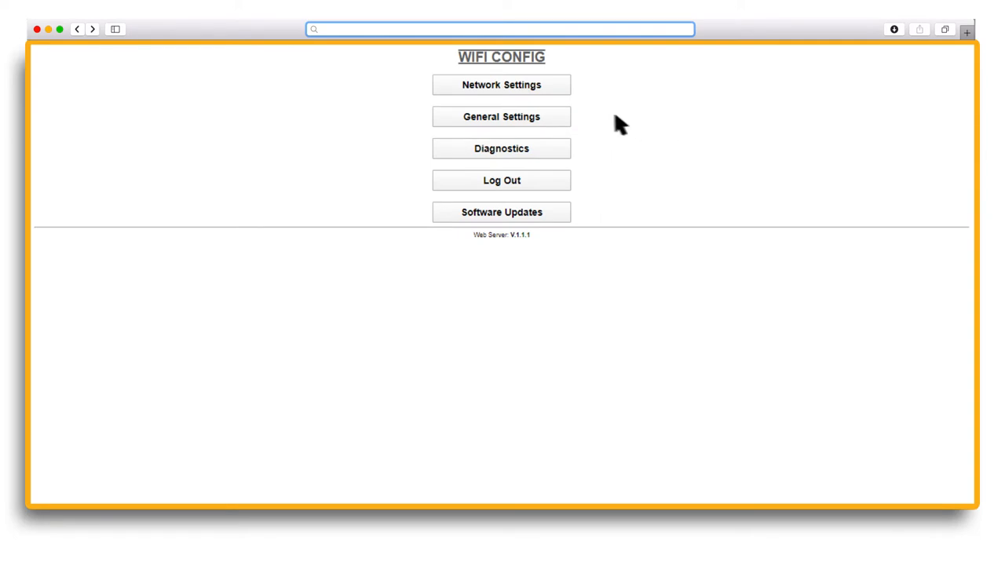
click(501, 85)
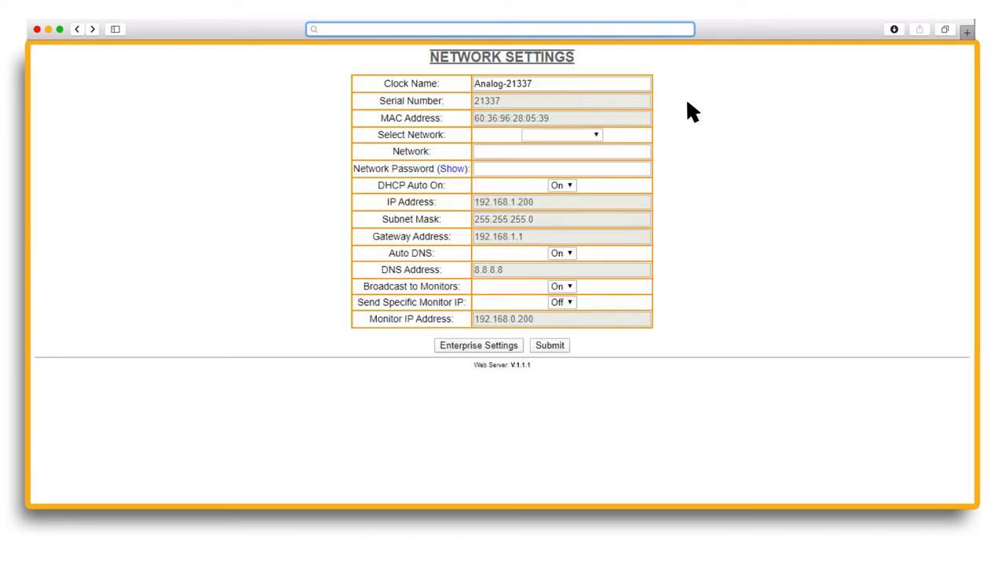
mouse_move(611, 143)
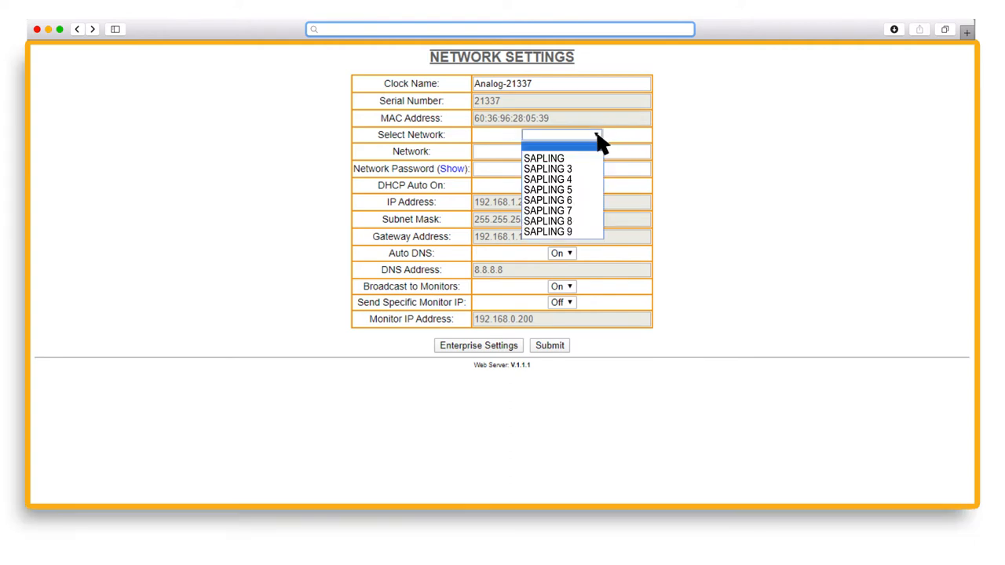
mouse_move(546, 157)
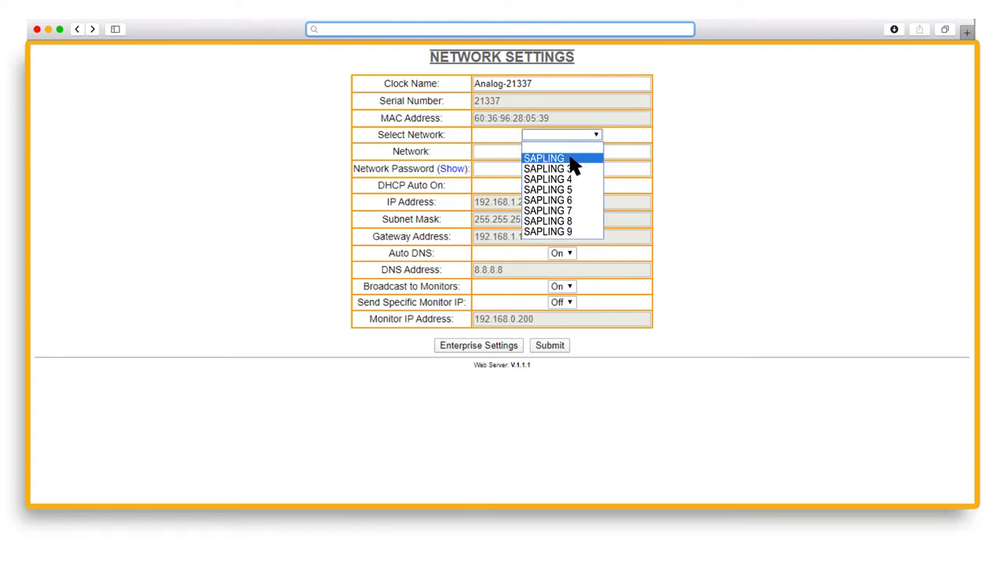
Enter network name 'SAPLING 2' and its network password
click(544, 157)
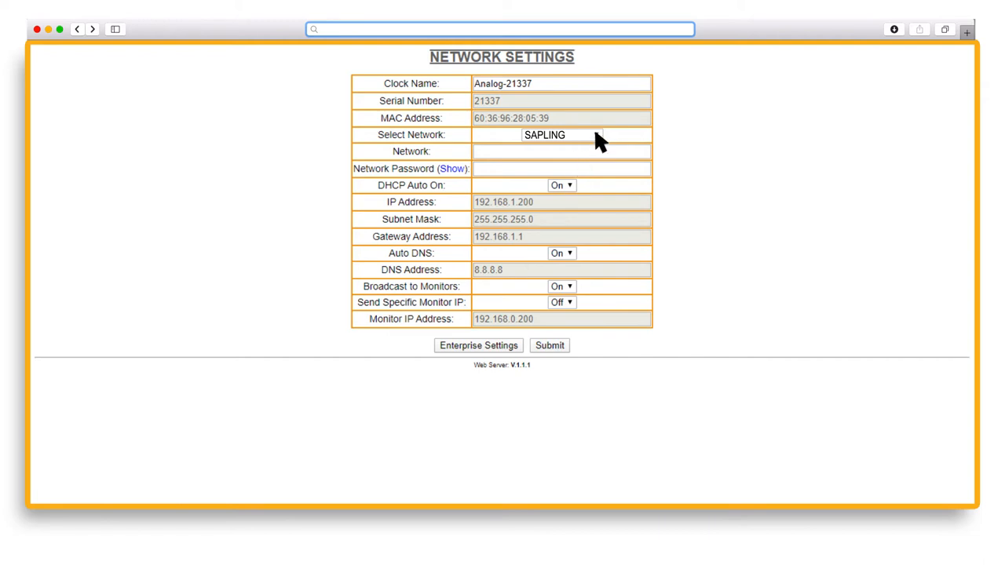
click(560, 135)
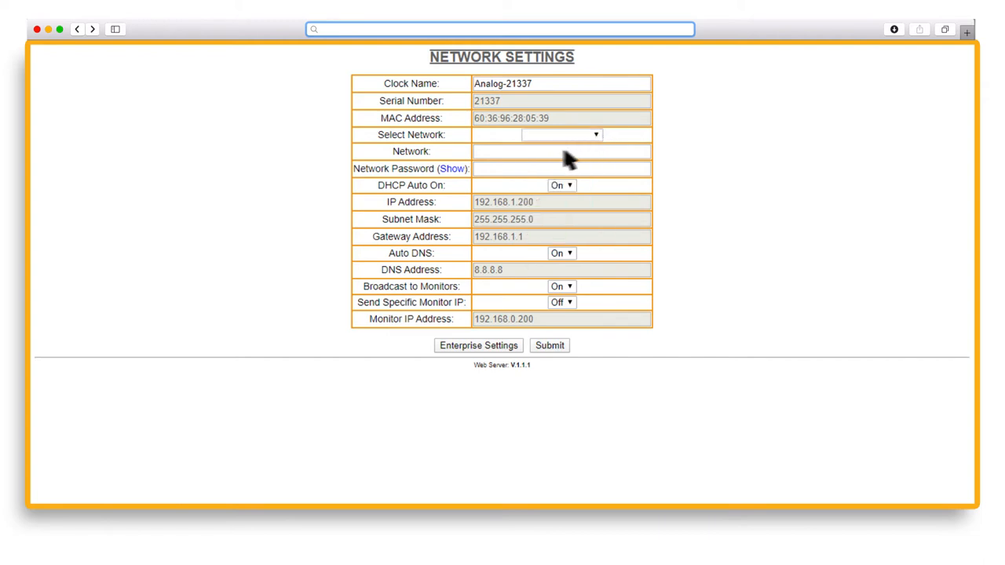
text(SAPL)
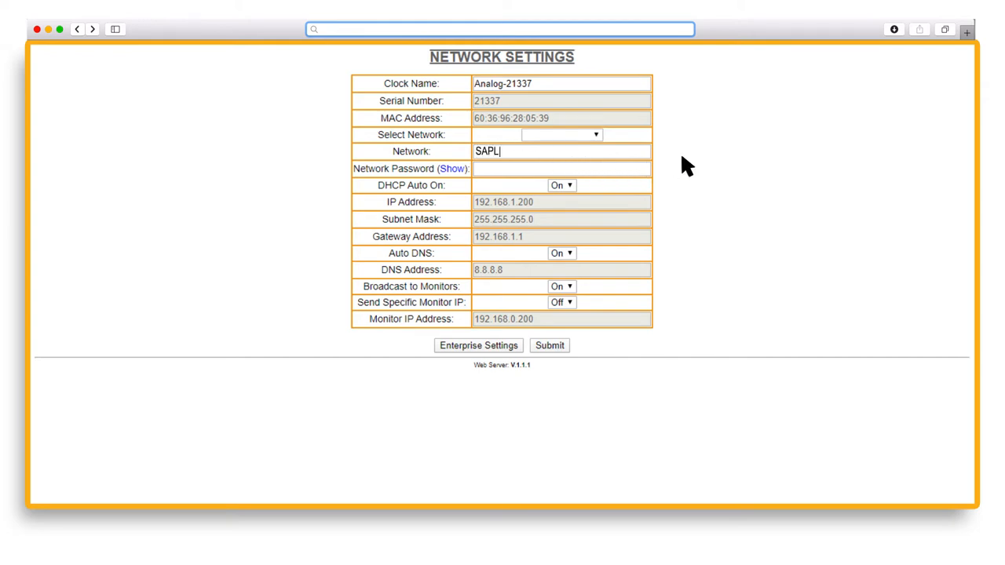
text(ING 2)
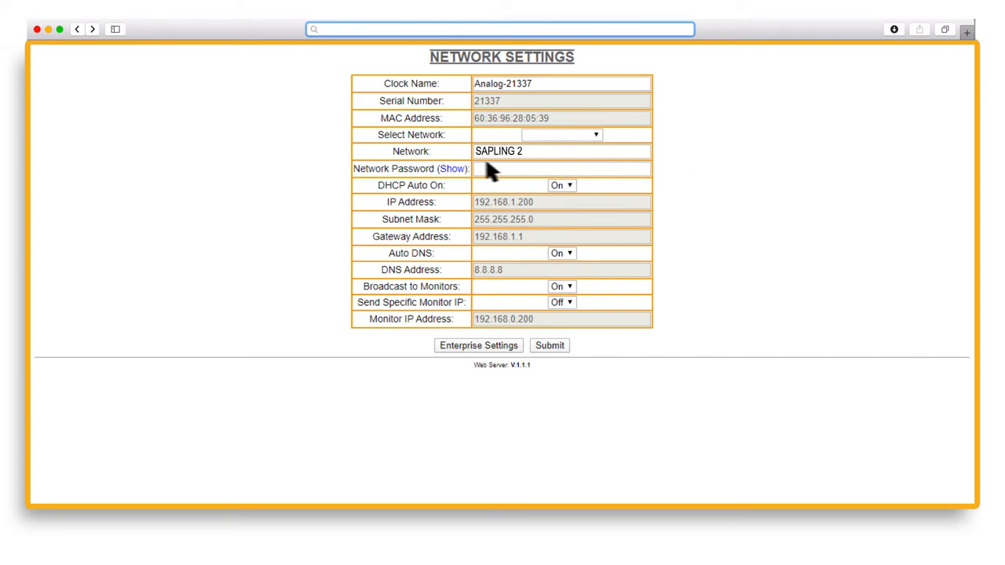
text(*****)
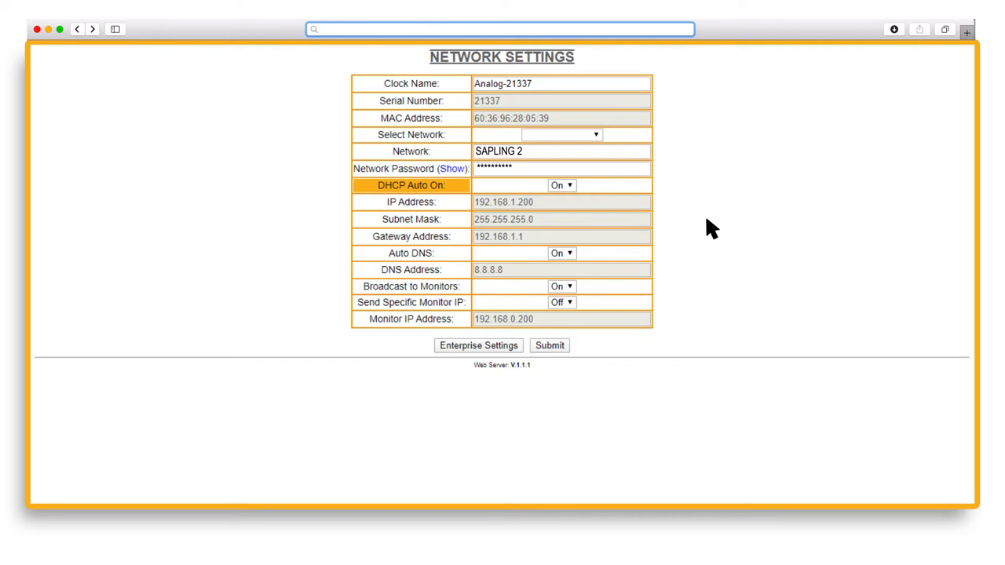
mouse_move(573, 191)
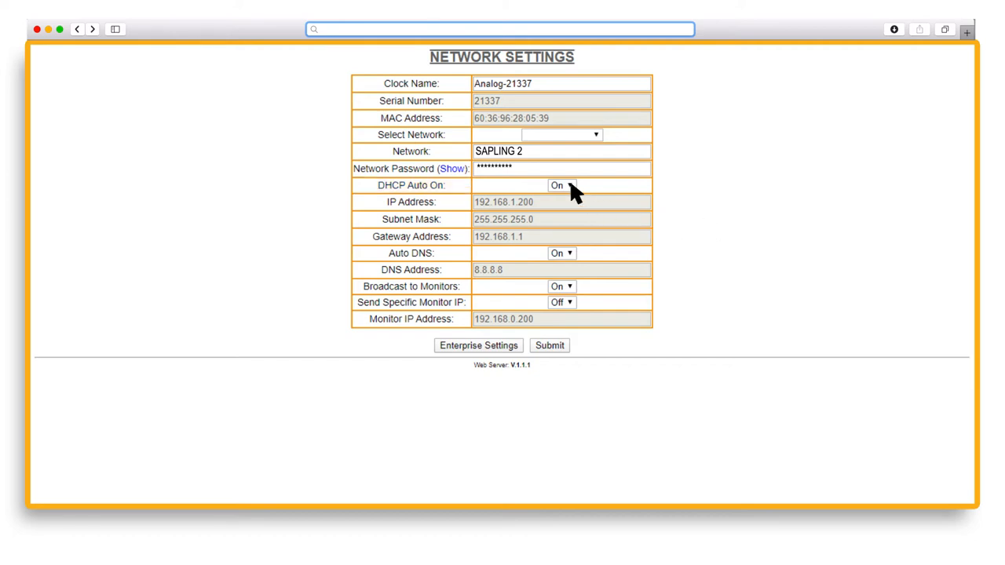
Turn DHCP off and enter static IP 192.168.0.60, gateway 192.168.0.1, DNS 192.168.0.4
click(561, 186)
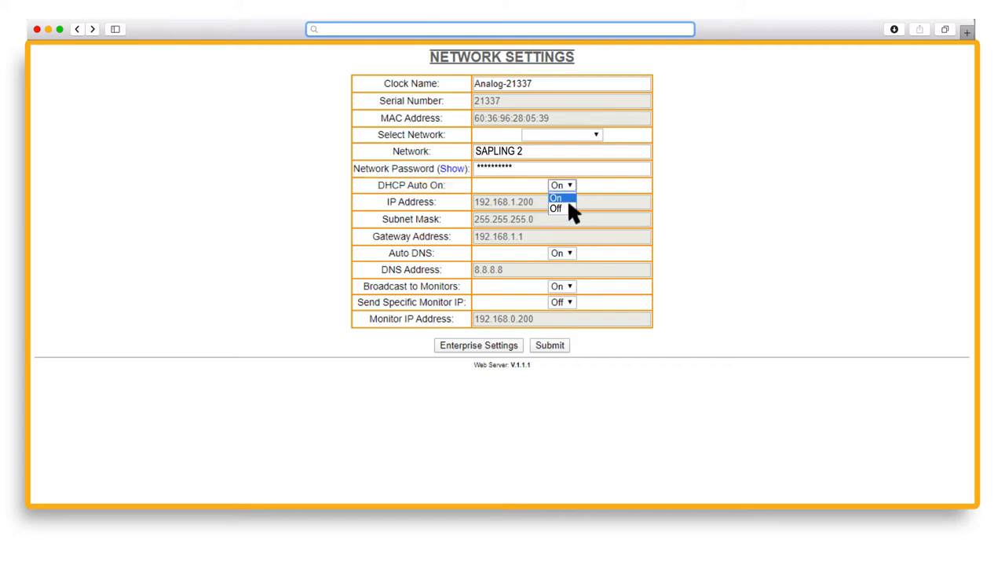
click(556, 209)
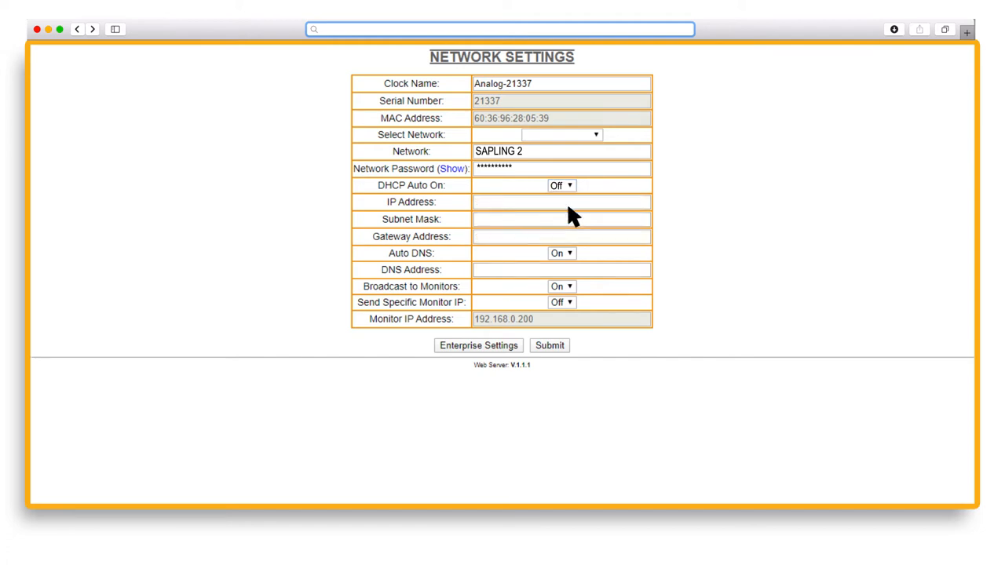
text(192.168.0.60)
text(255.255.255.0)
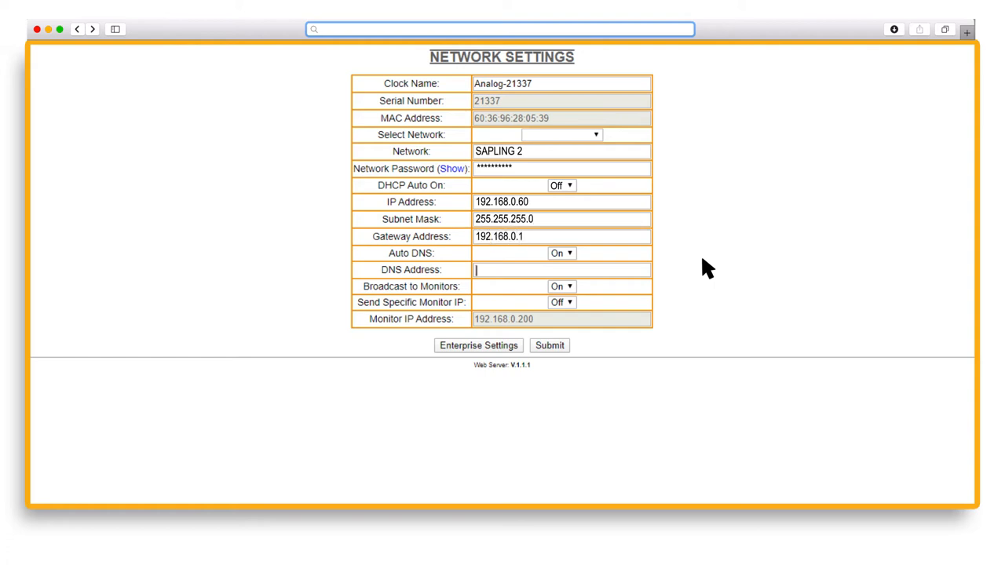
text(192.168.0.4)
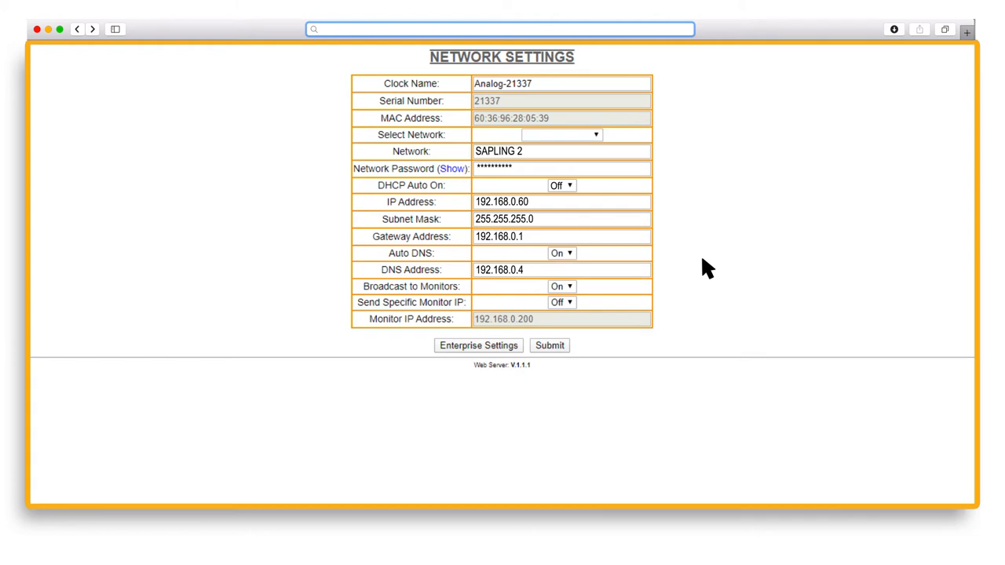
mouse_move(503, 349)
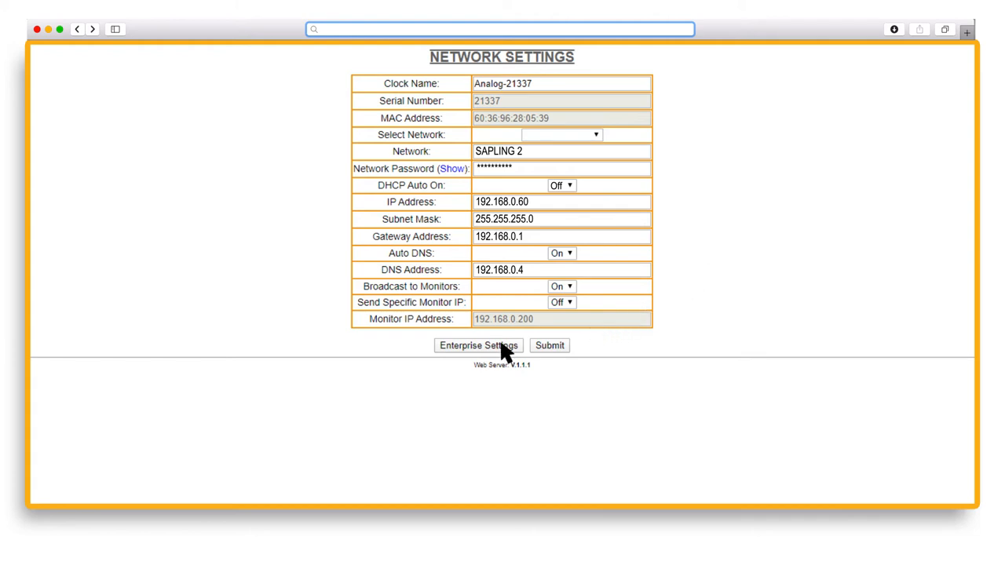
click(478, 346)
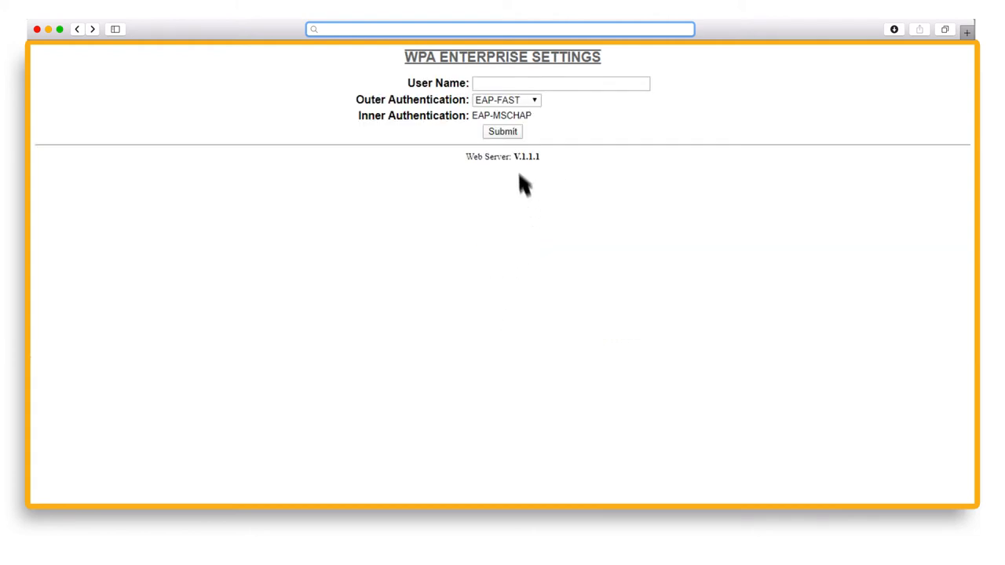
Enter enterprise user name 'Sapling' with EAP-FAST and submit it
text(Sapling)
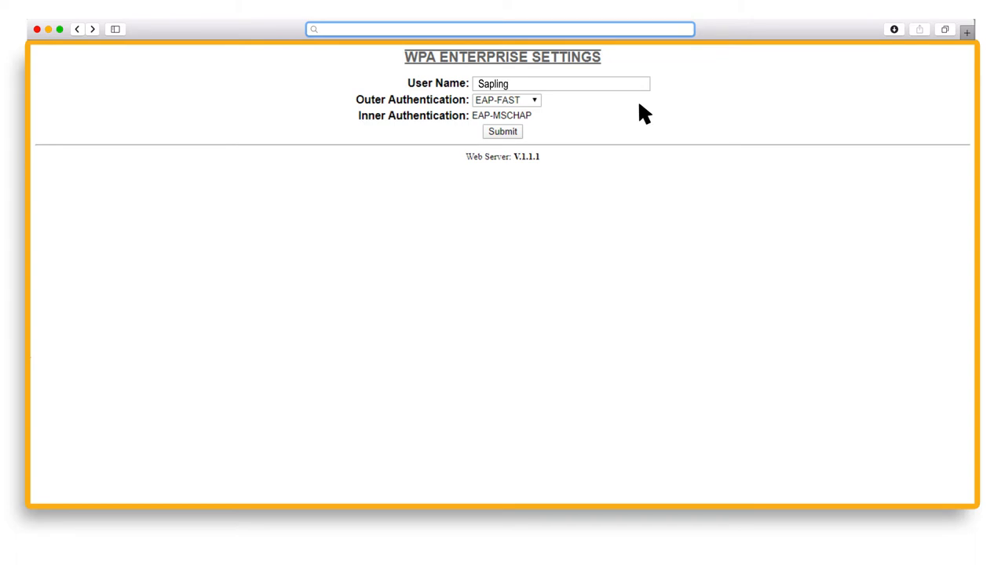
mouse_move(580, 116)
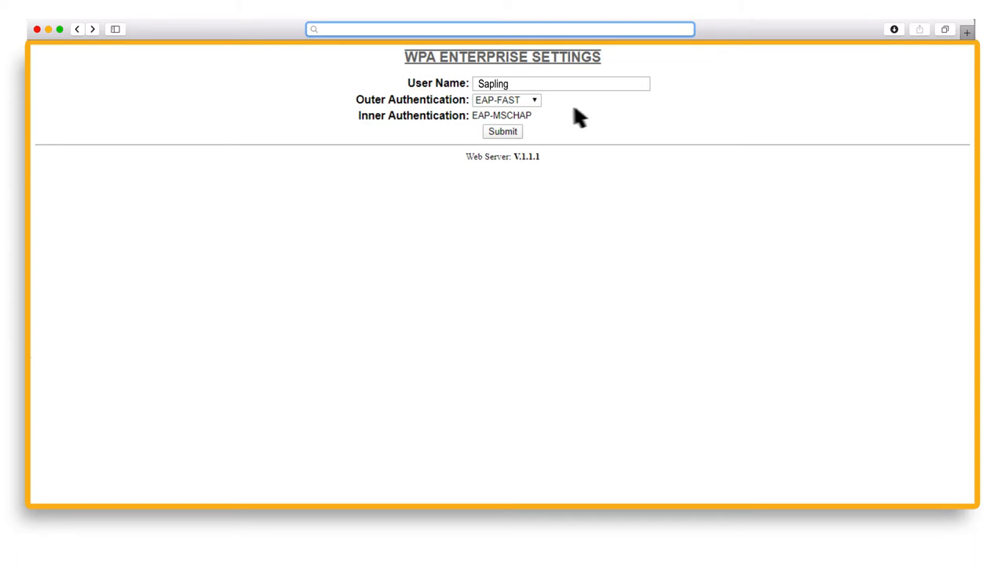
mouse_move(537, 123)
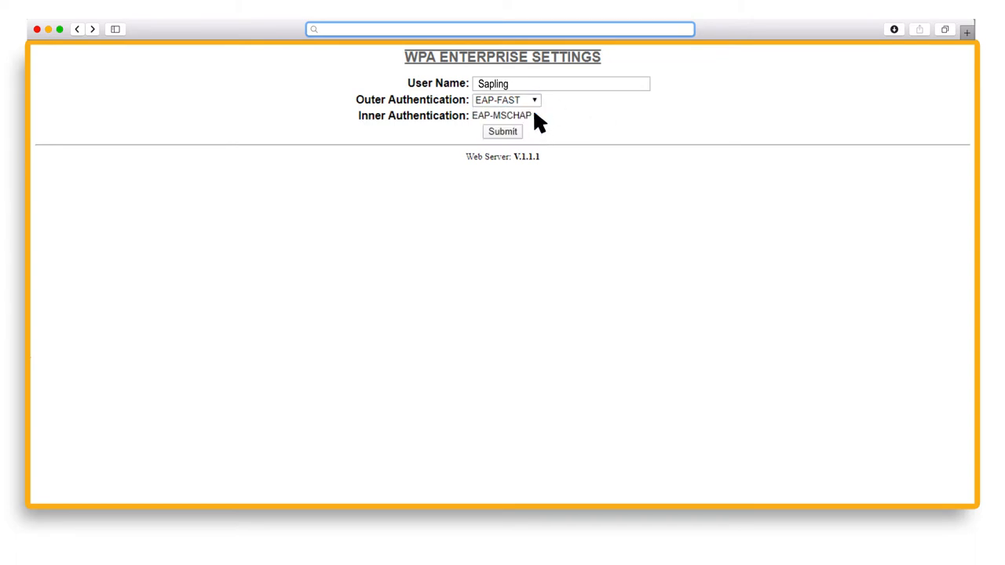
click(503, 132)
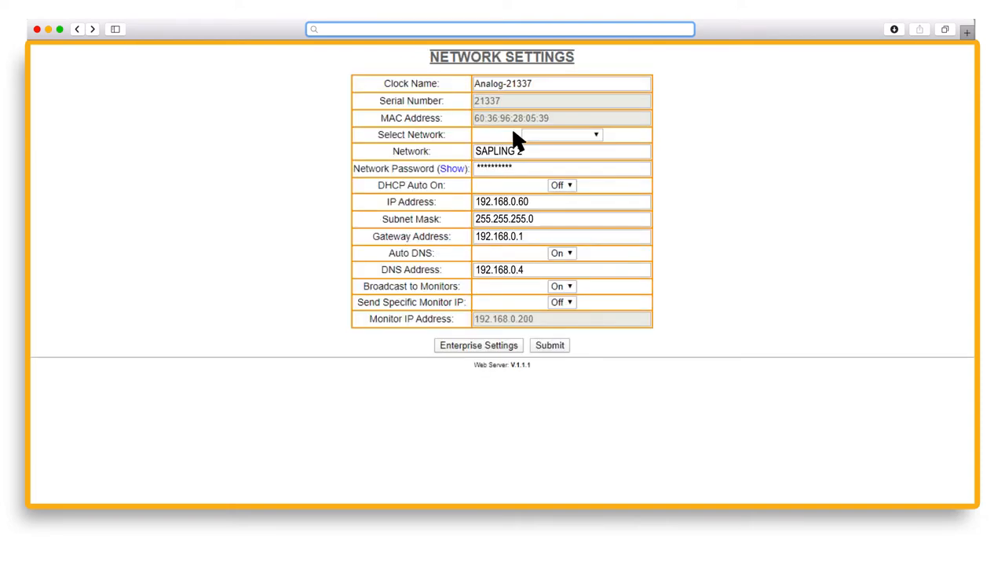
Replace the clock name with 'Room 101'
double_click(503, 83)
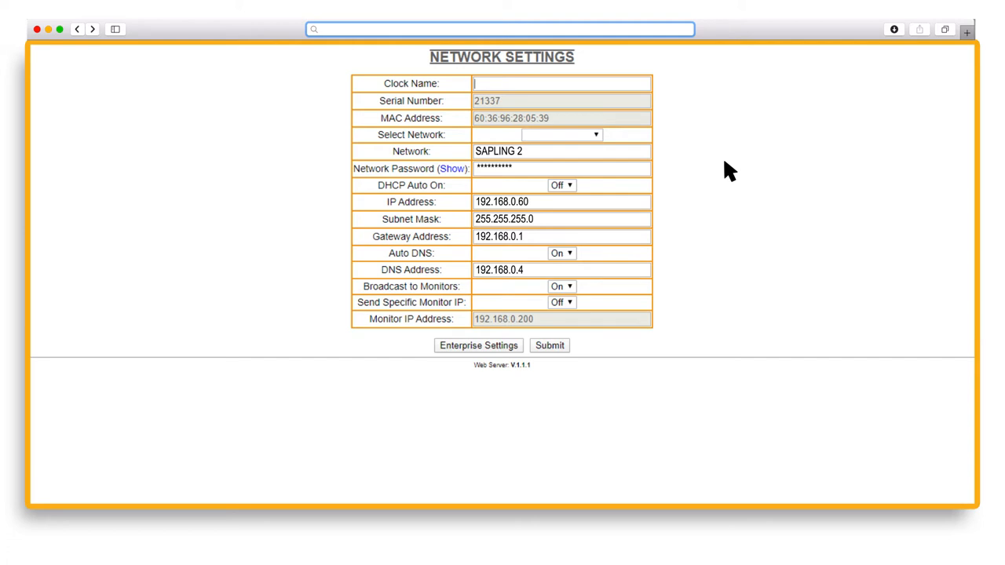
text(Room 1)
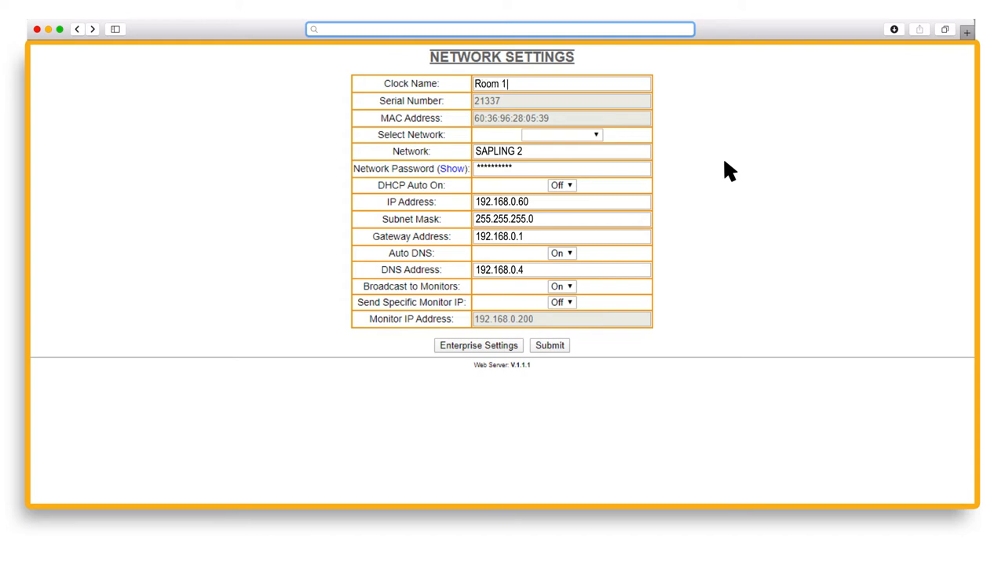
text(01)
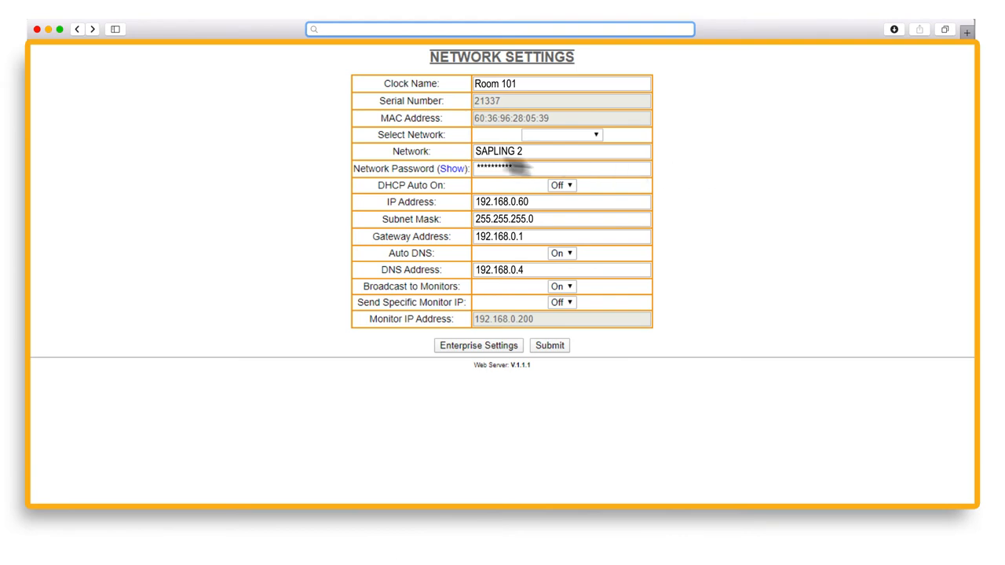
Navigate back through General Settings to the Time Settings page
click(77, 28)
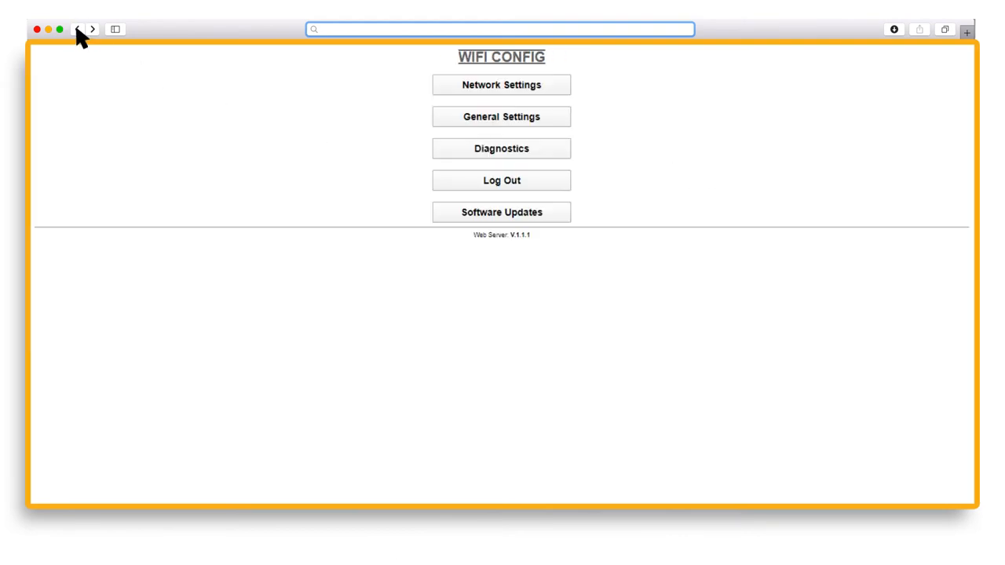
click(501, 116)
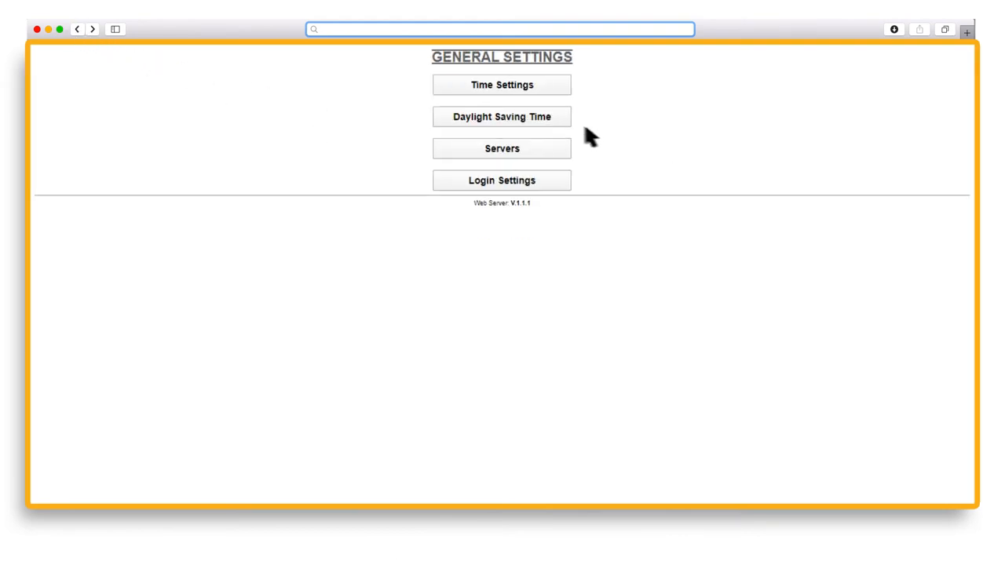
mouse_move(634, 138)
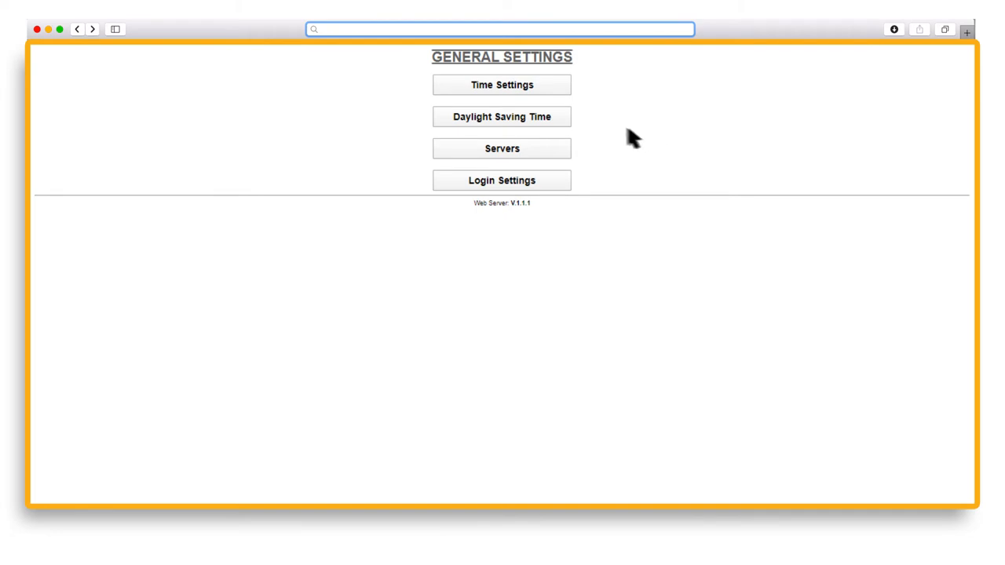
click(502, 85)
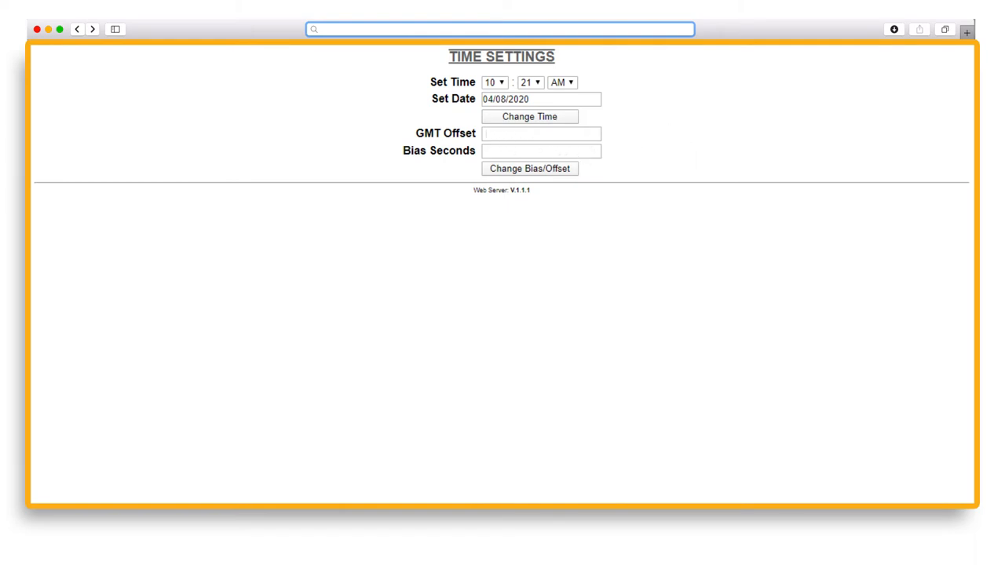
Enter GMT offset +5 and bias seconds 0 on the Time Settings page
text(-5)
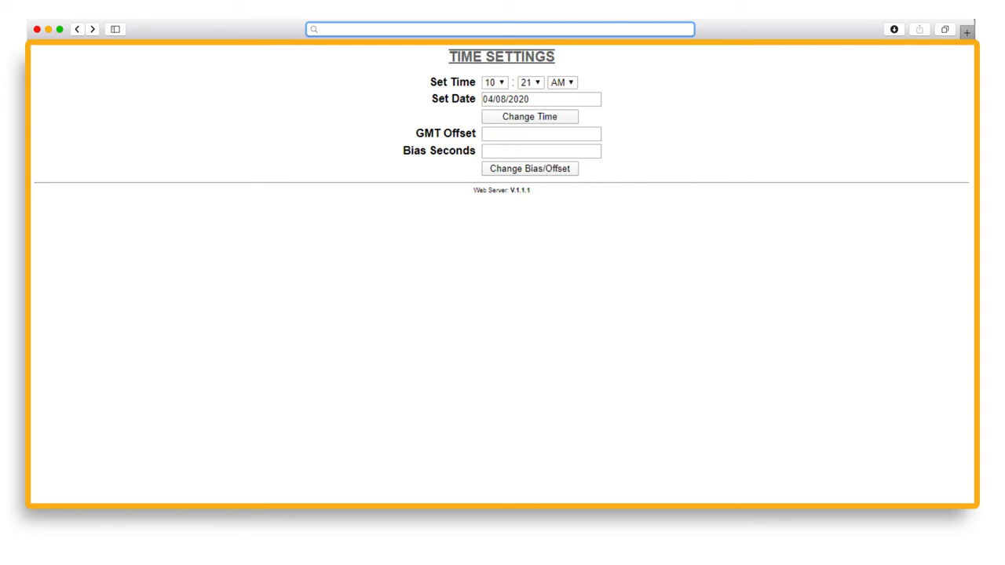
text(+5)
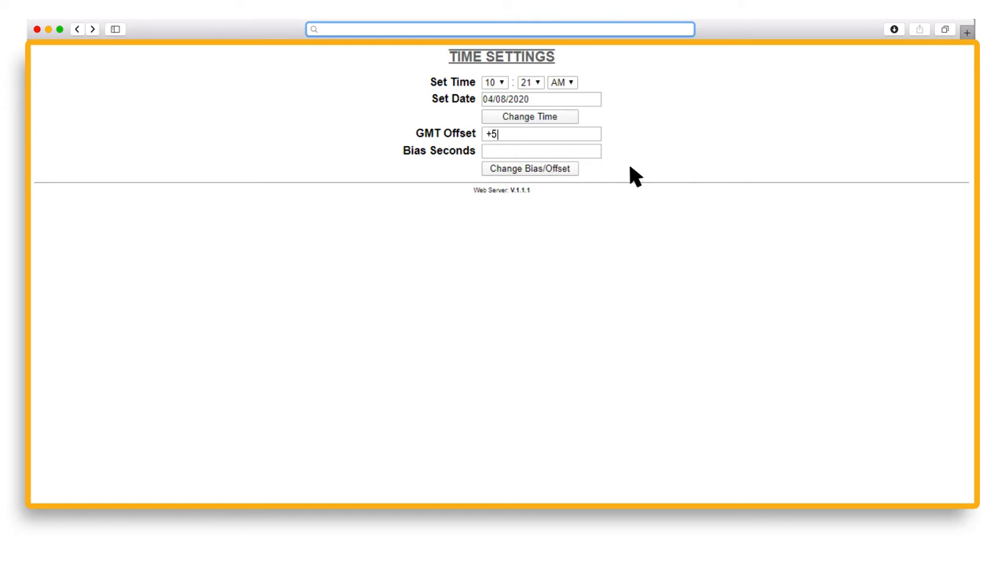
text(+180)
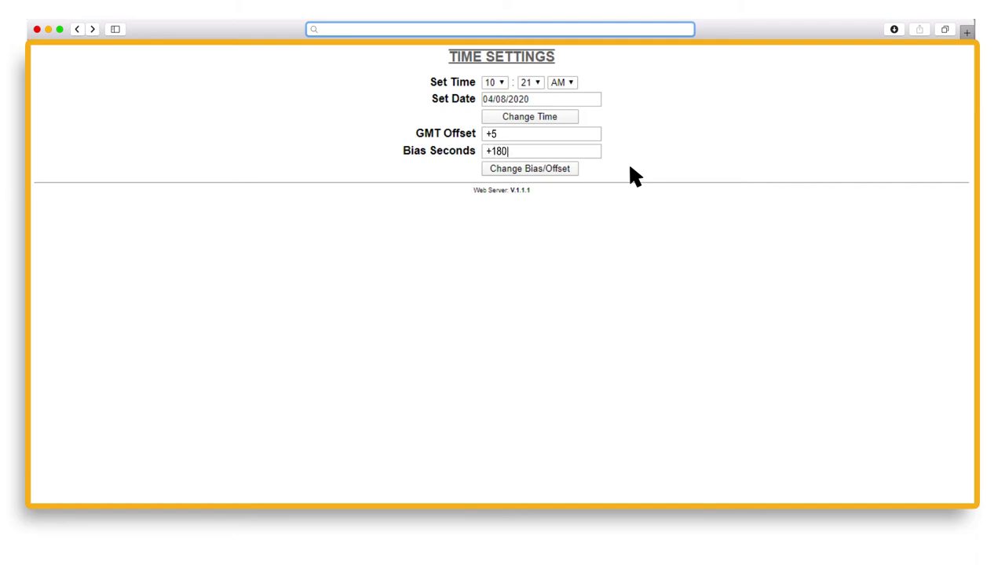
text(0)
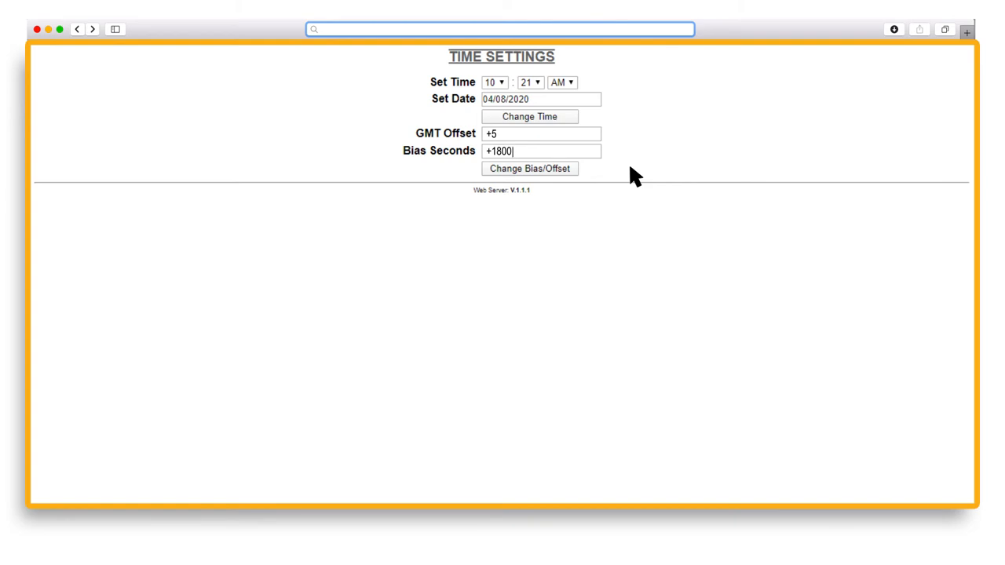
mouse_move(517, 154)
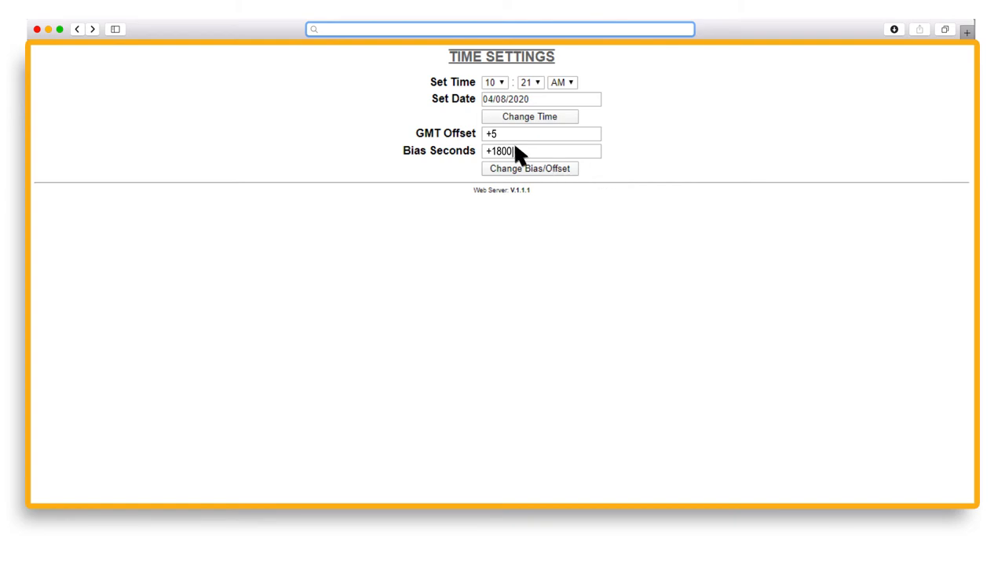
text(0)
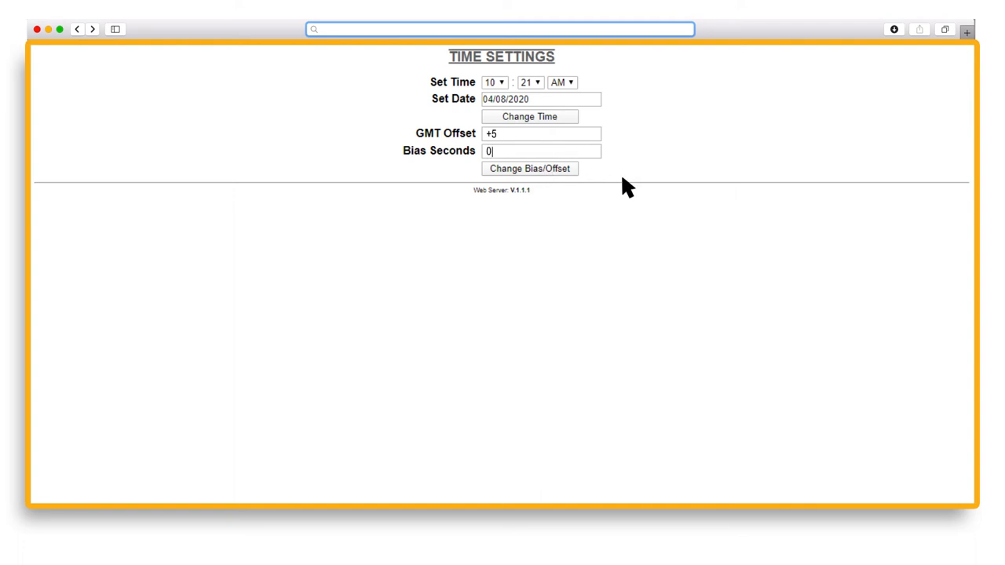
mouse_move(541, 171)
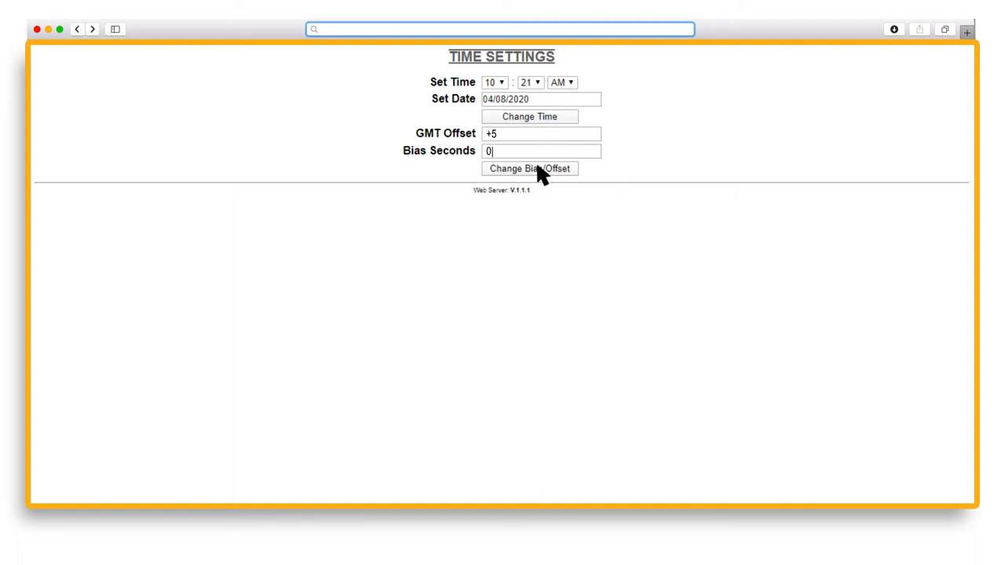
mouse_move(82, 34)
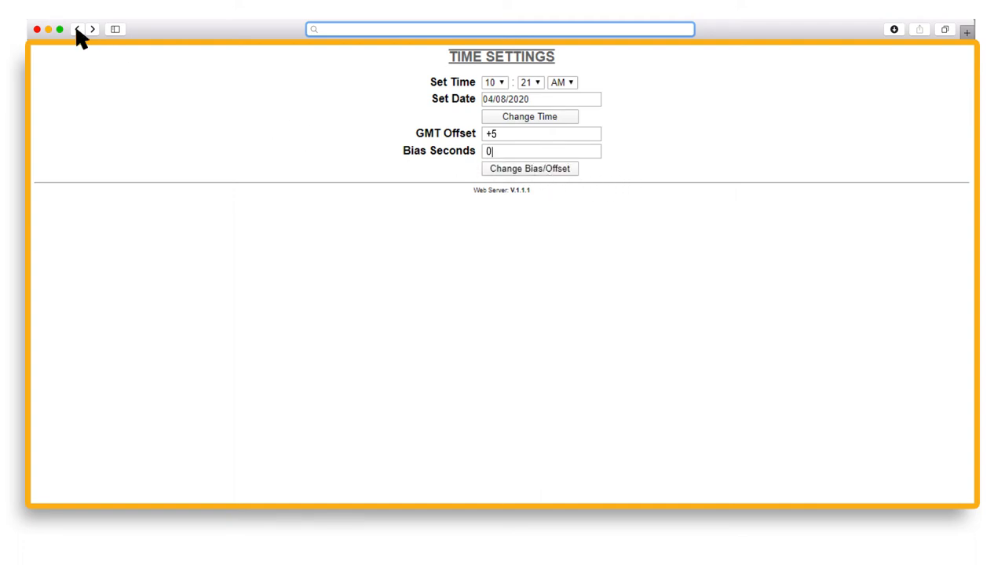
Set DST from March's second Sunday to November's first Sunday at 2:00 and return
click(77, 28)
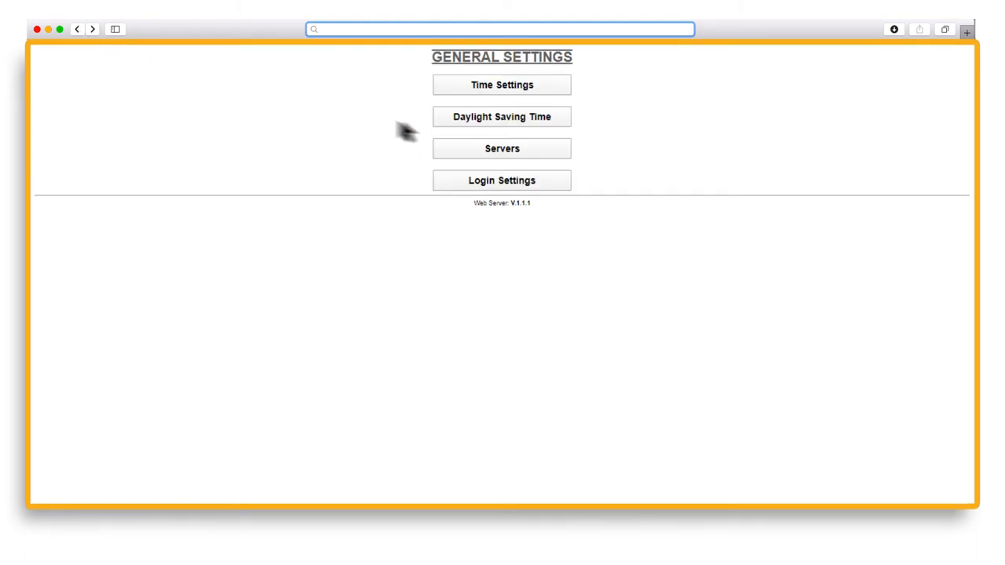
click(503, 116)
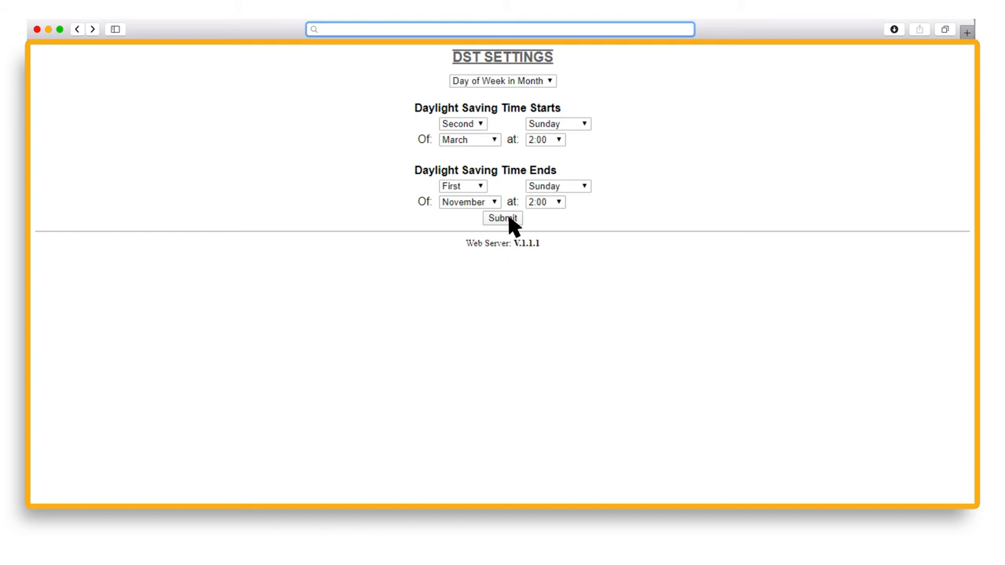
mouse_move(344, 195)
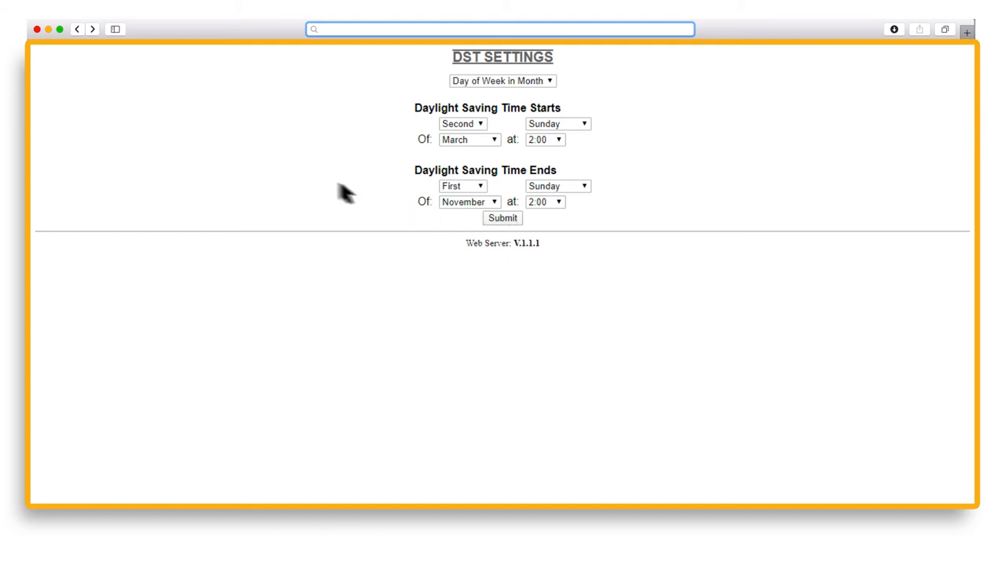
click(76, 28)
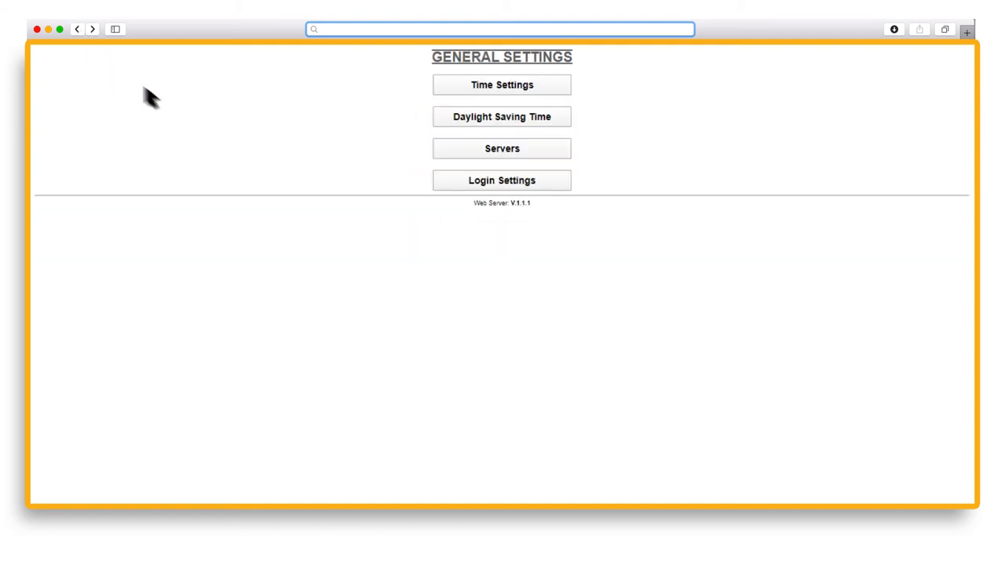
Disable Rotate Servers and set first server address 192.168.555.55
click(503, 147)
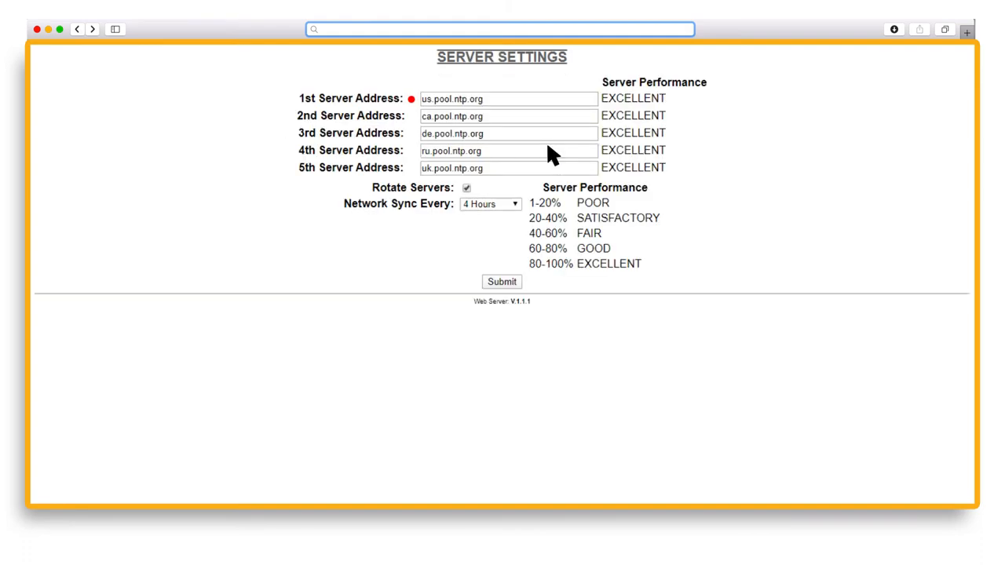
mouse_move(468, 195)
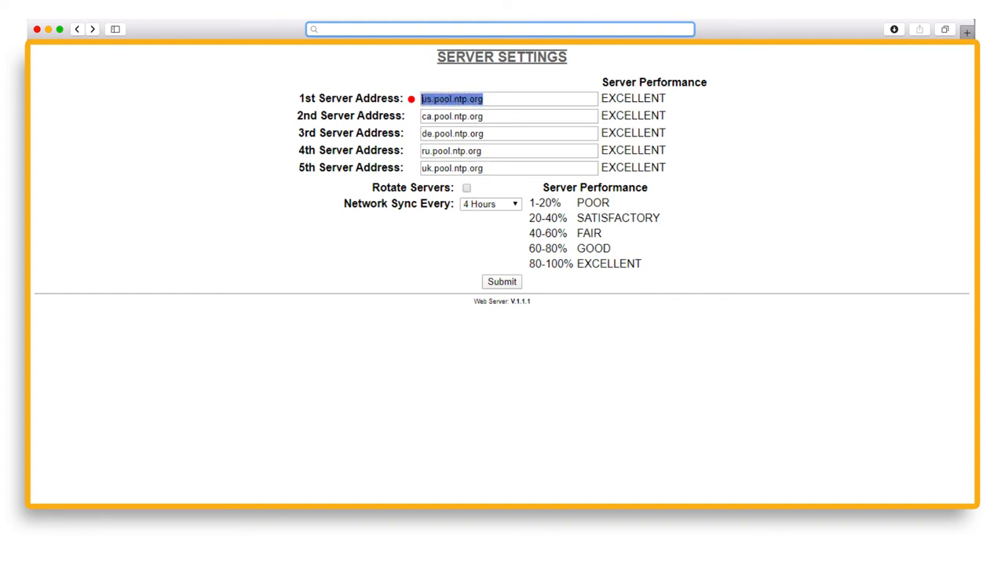
text(192.1)
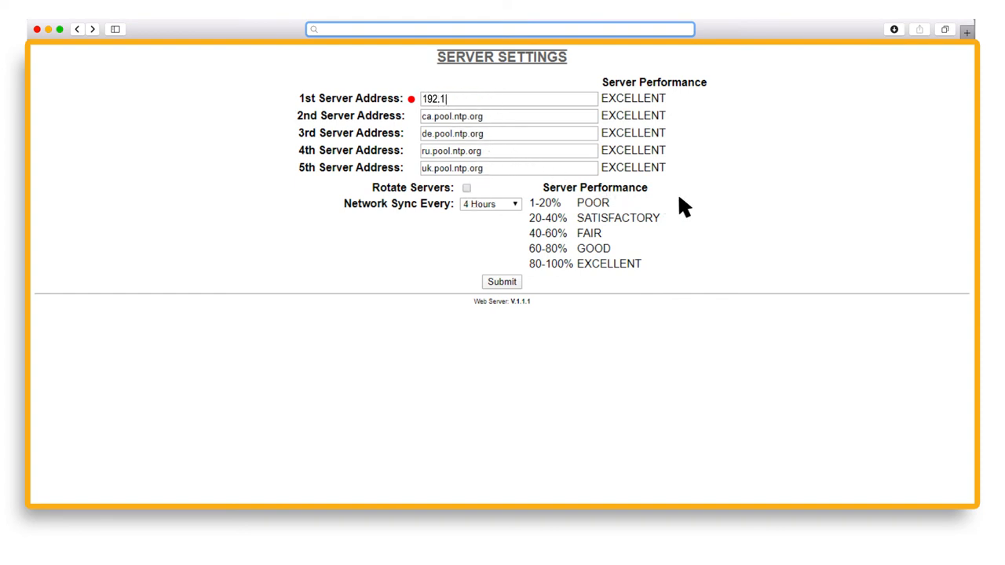
text(68.555.55)
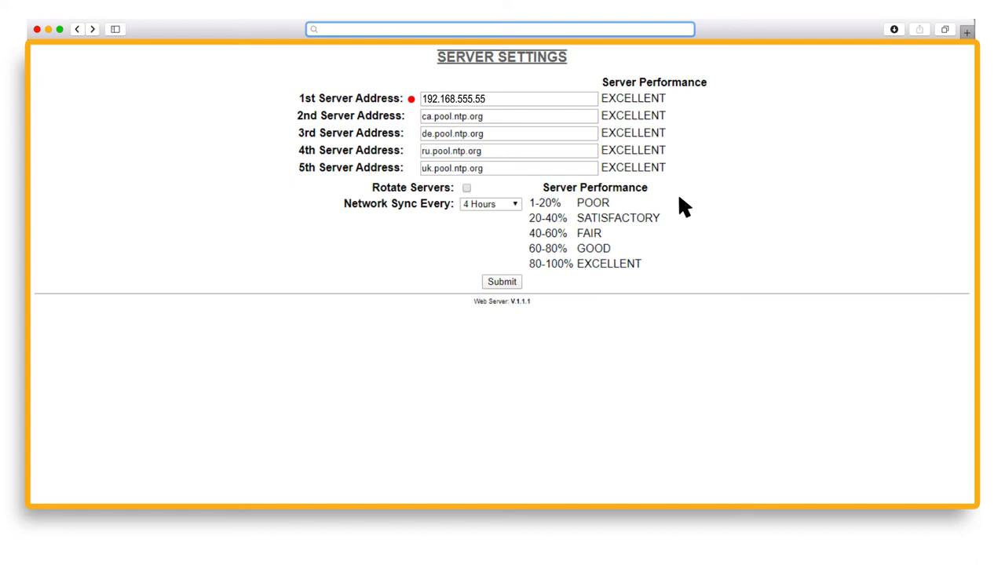
mouse_move(509, 285)
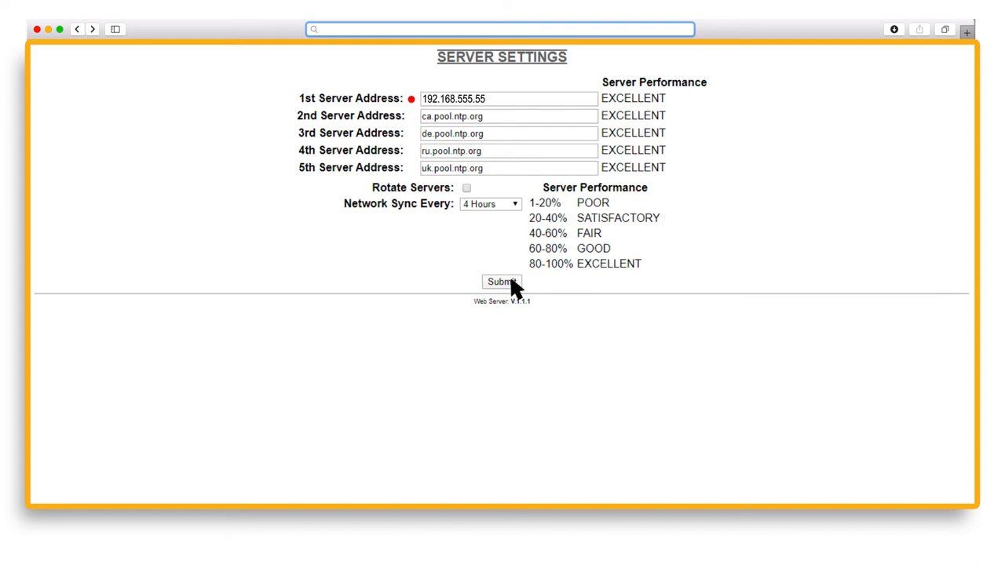
mouse_move(79, 29)
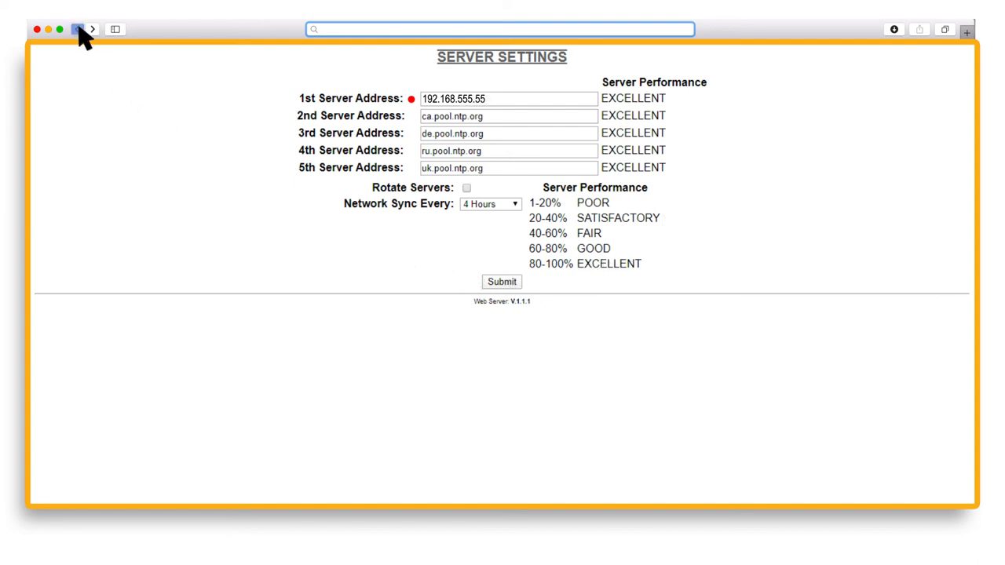
Leave the server settings page before opening the Wi-Fi Direct Loader
click(77, 28)
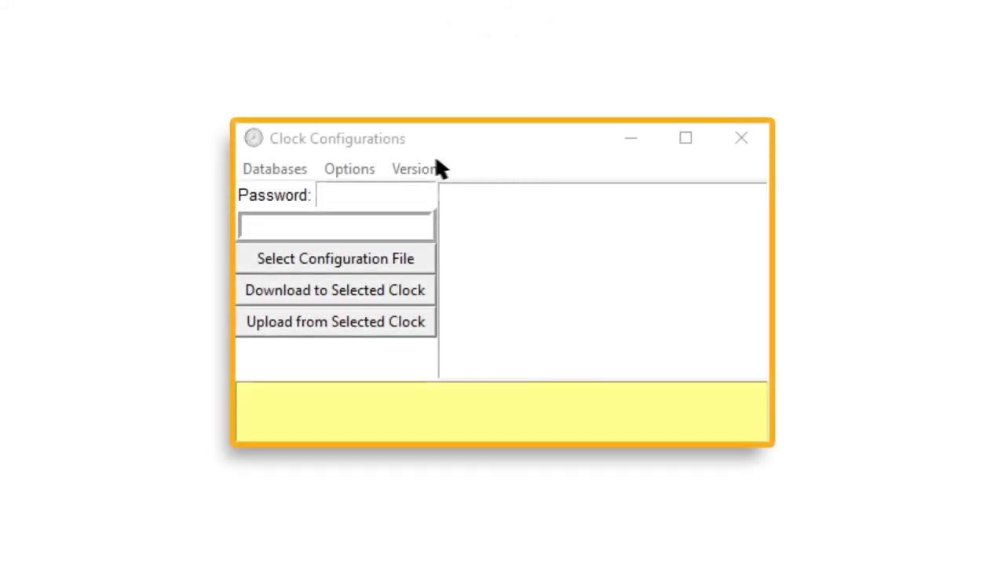
Enter the loader password and select the Analog-21337 clock from the list
text(***)
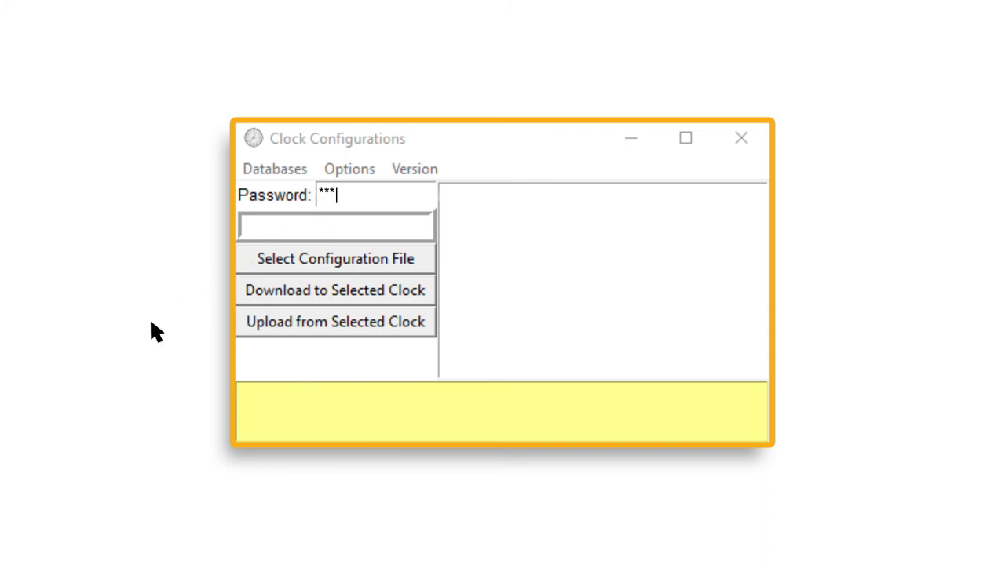
text(*)
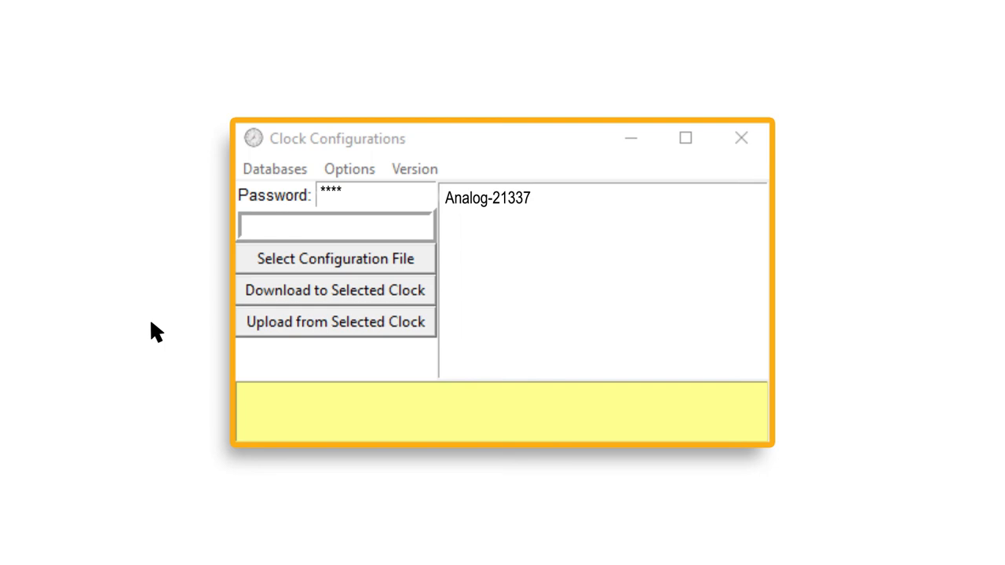
mouse_move(515, 237)
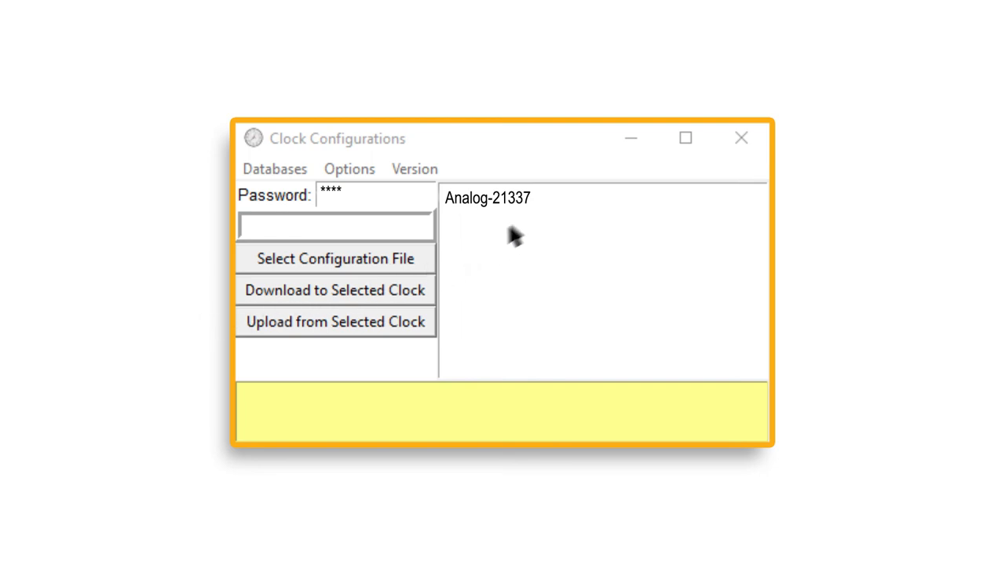
click(487, 198)
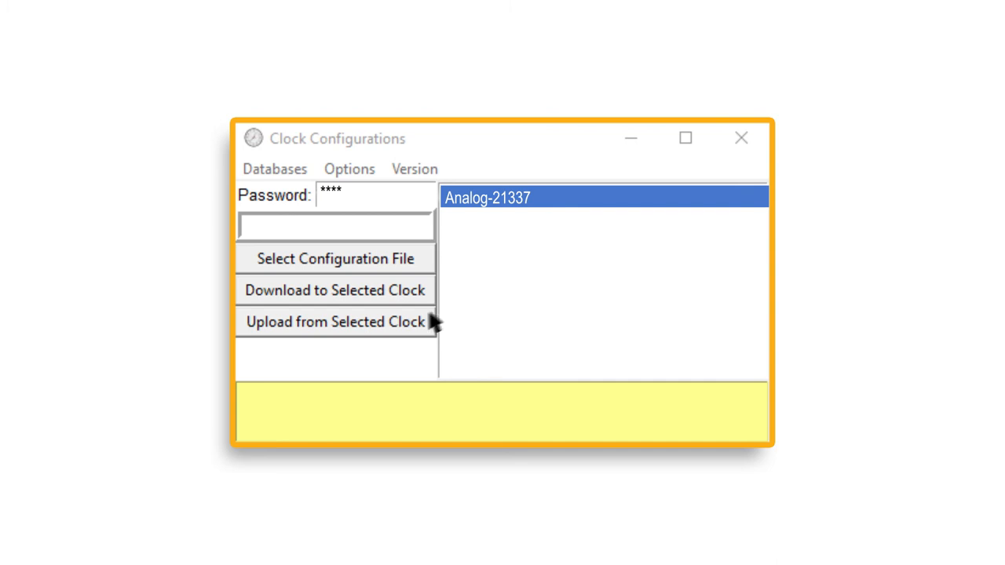
mouse_move(173, 370)
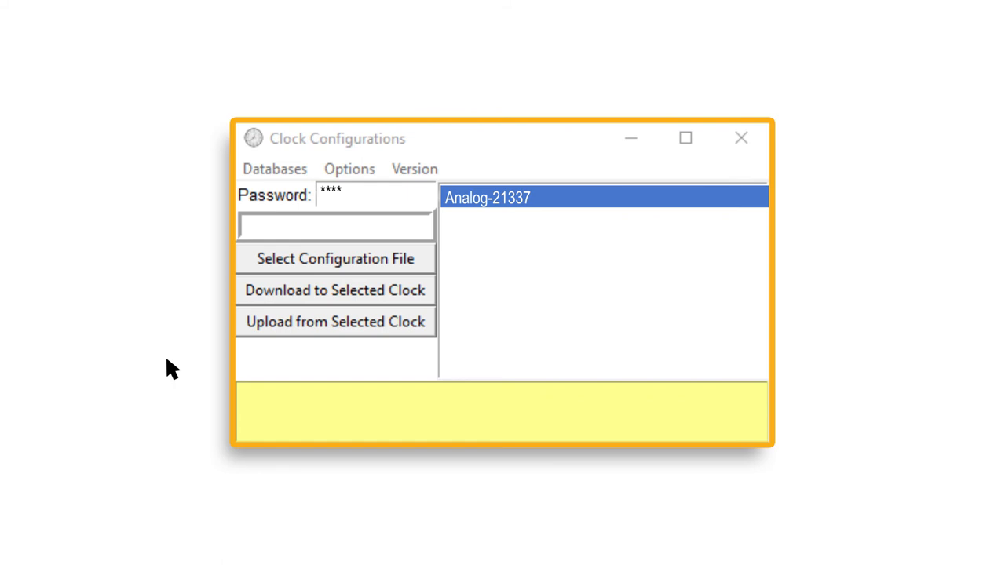
mouse_move(246, 330)
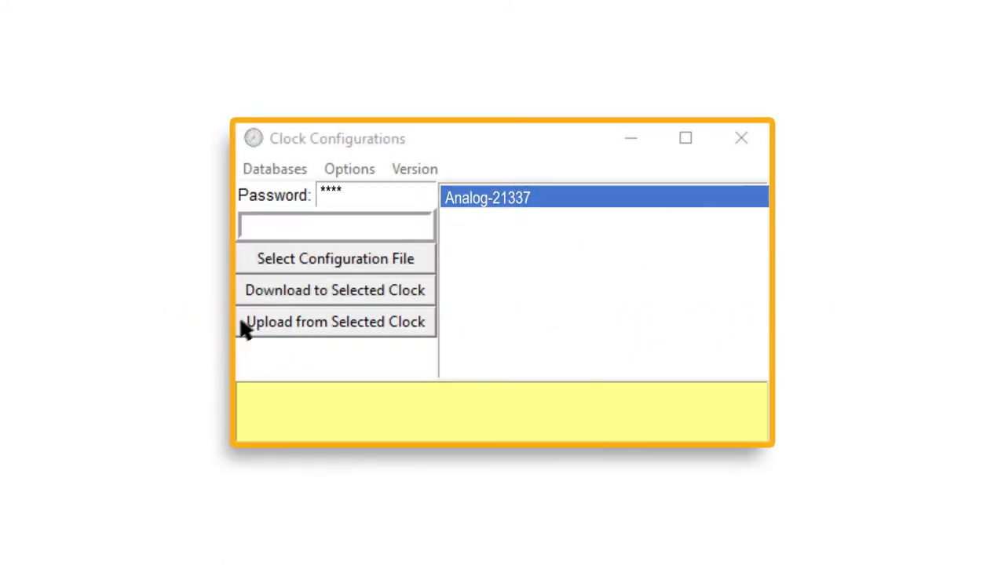
Upload Analog-21337's configuration into Configuration_File.awifi
click(336, 257)
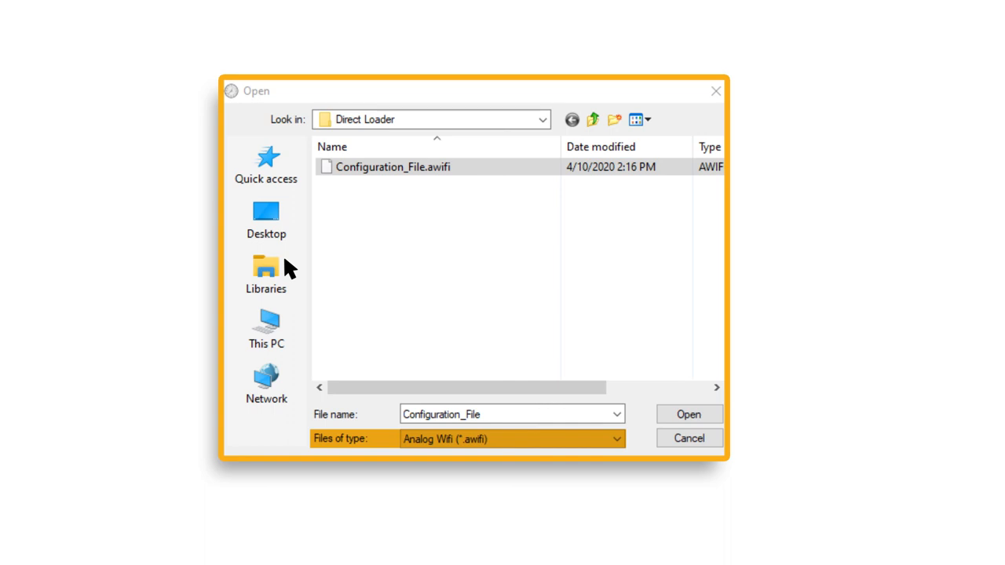
mouse_move(713, 421)
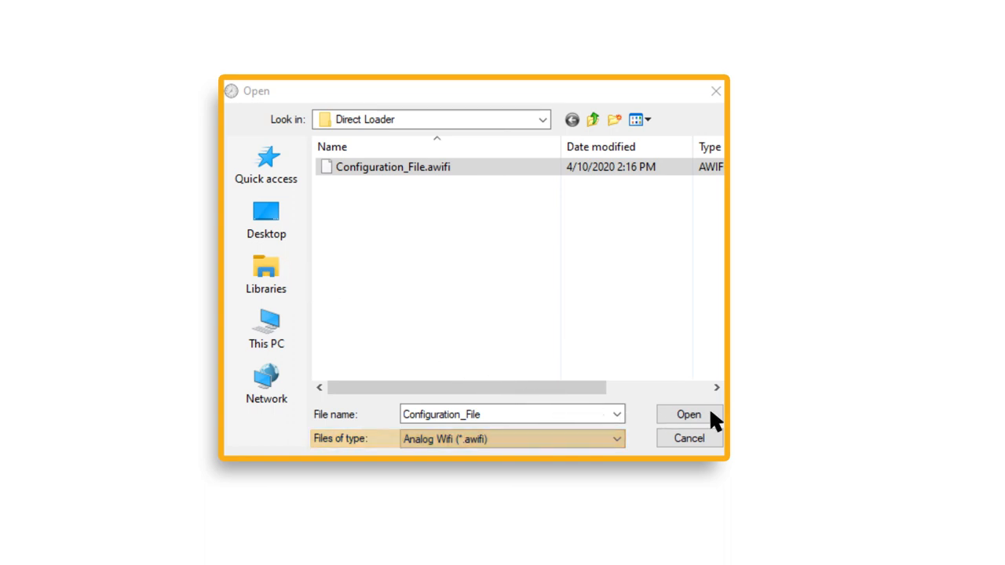
click(688, 414)
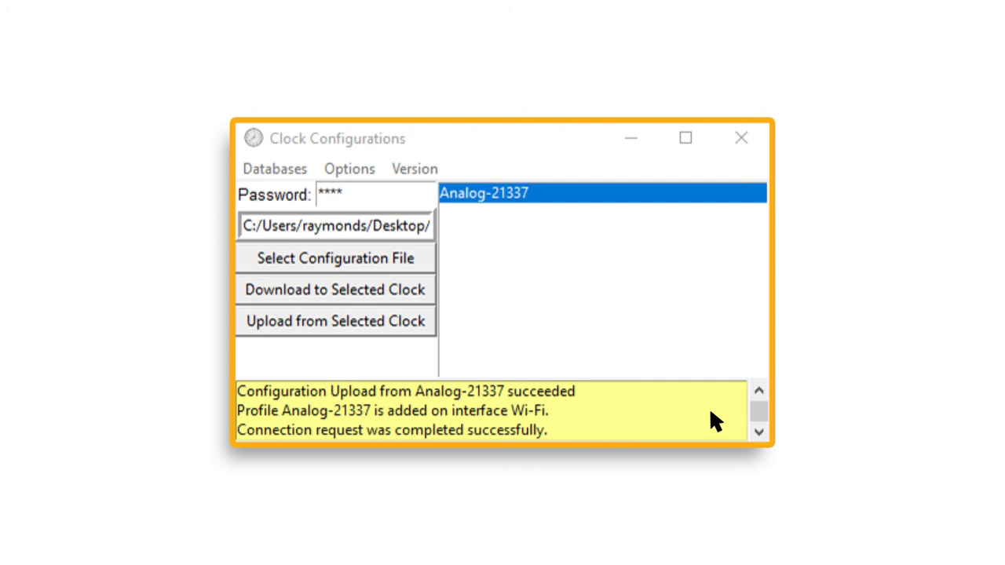
click(349, 170)
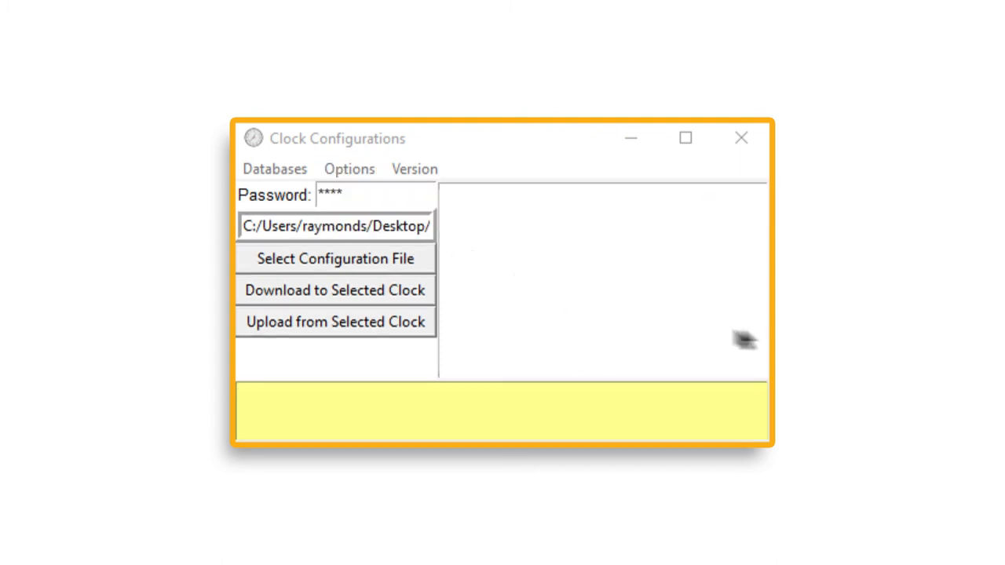
mouse_move(841, 330)
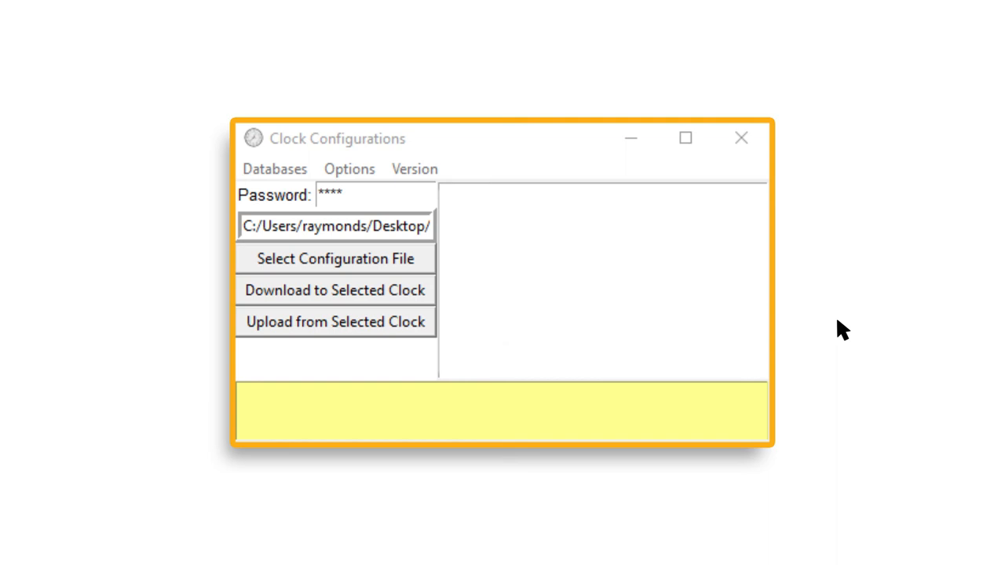